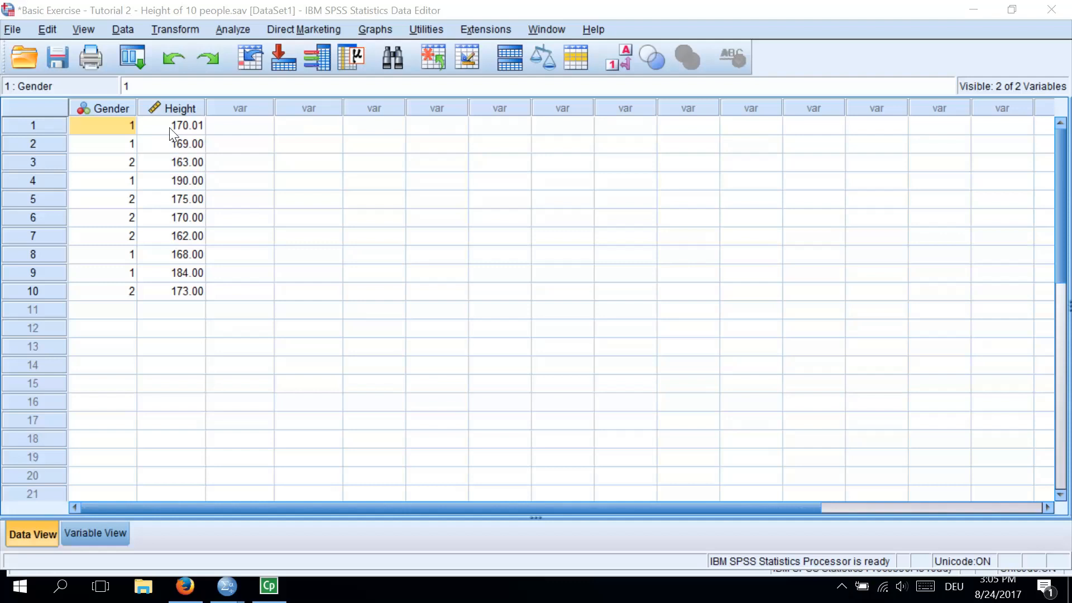
# Step: Delete the existing Gender column so only the Height data remains
pyautogui.click(110, 108)
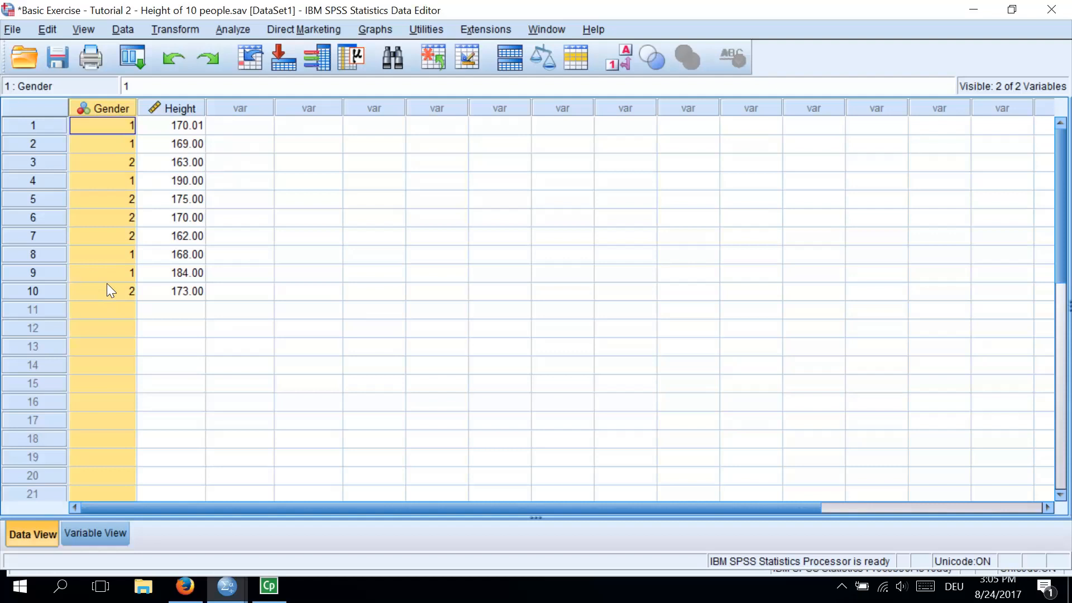
pyautogui.moveTo(116, 301)
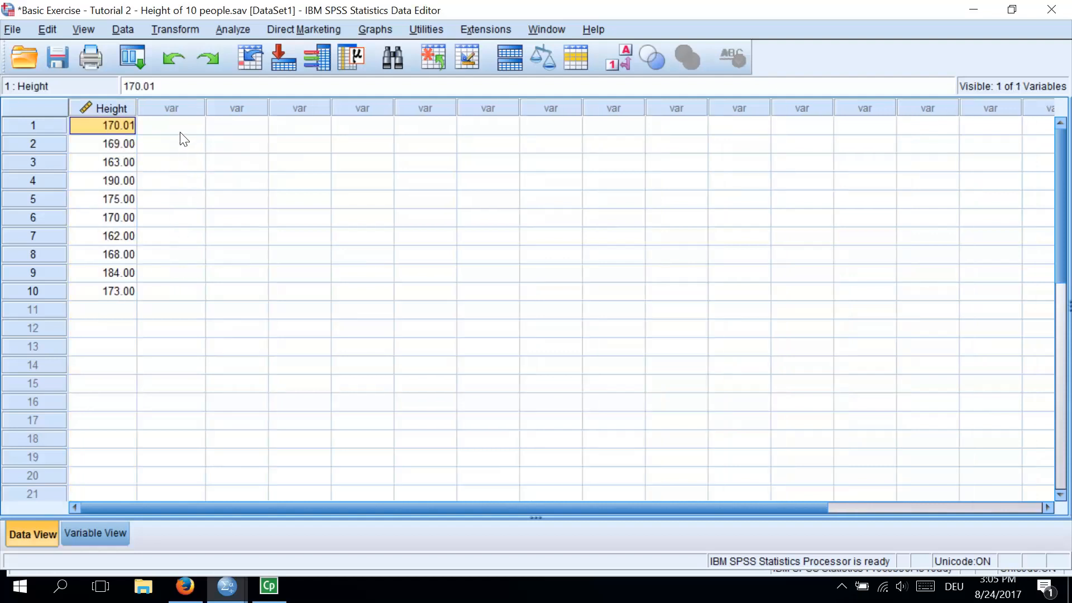
pyautogui.click(170, 125)
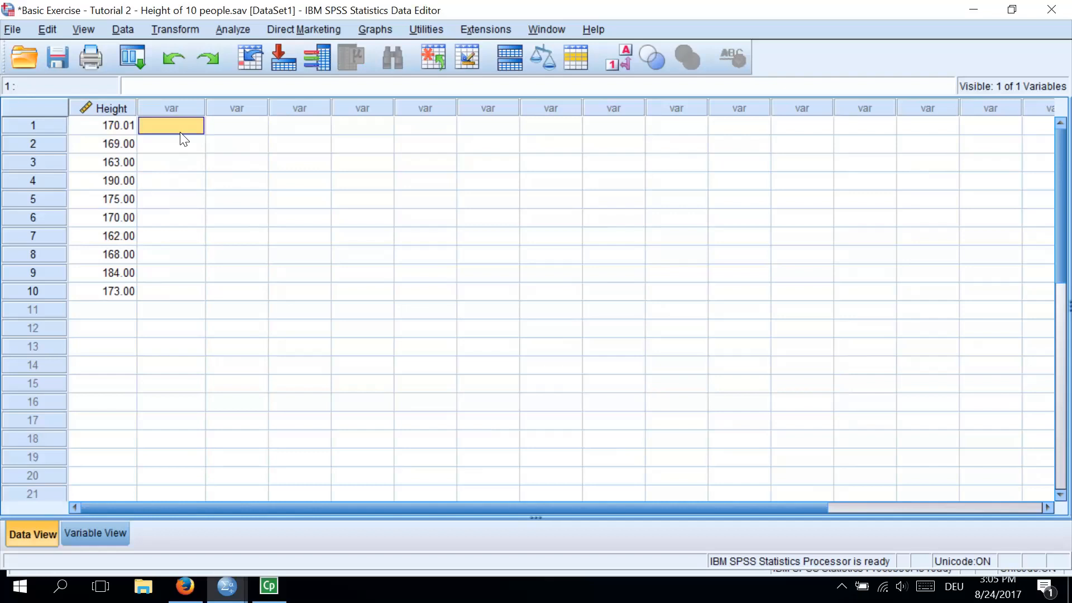
pyautogui.moveTo(95, 533)
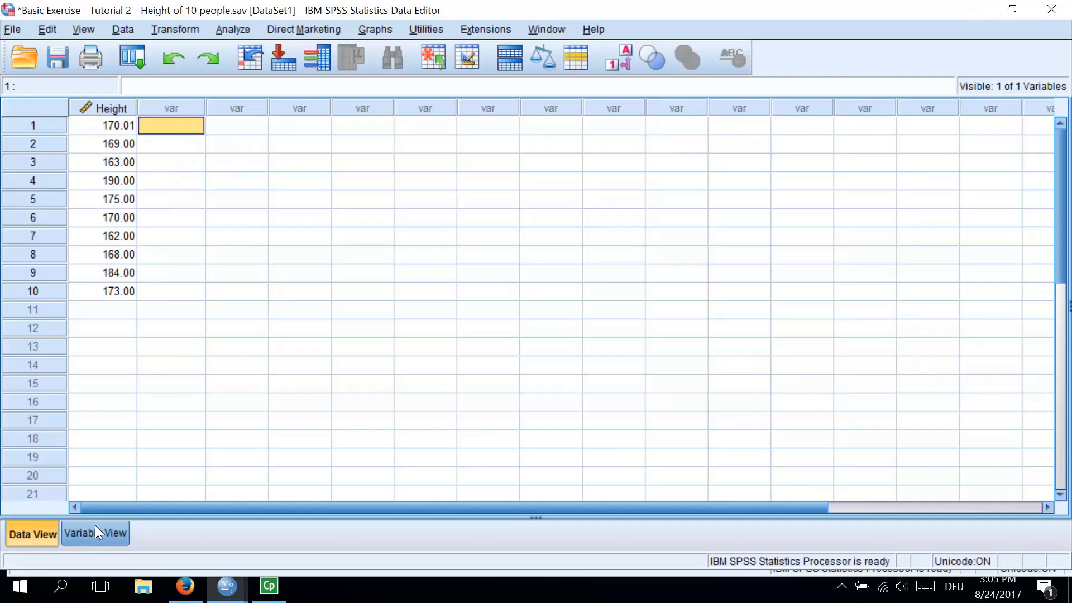
# Step: In Variable View, add a second variable named Gender below Height
pyautogui.click(95, 533)
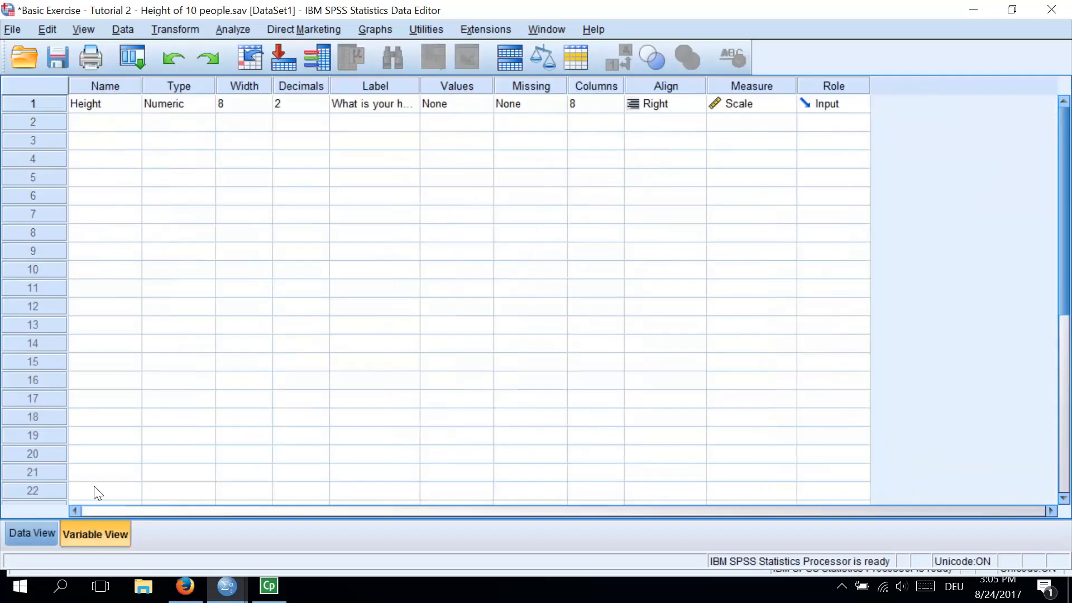
pyautogui.moveTo(121, 128)
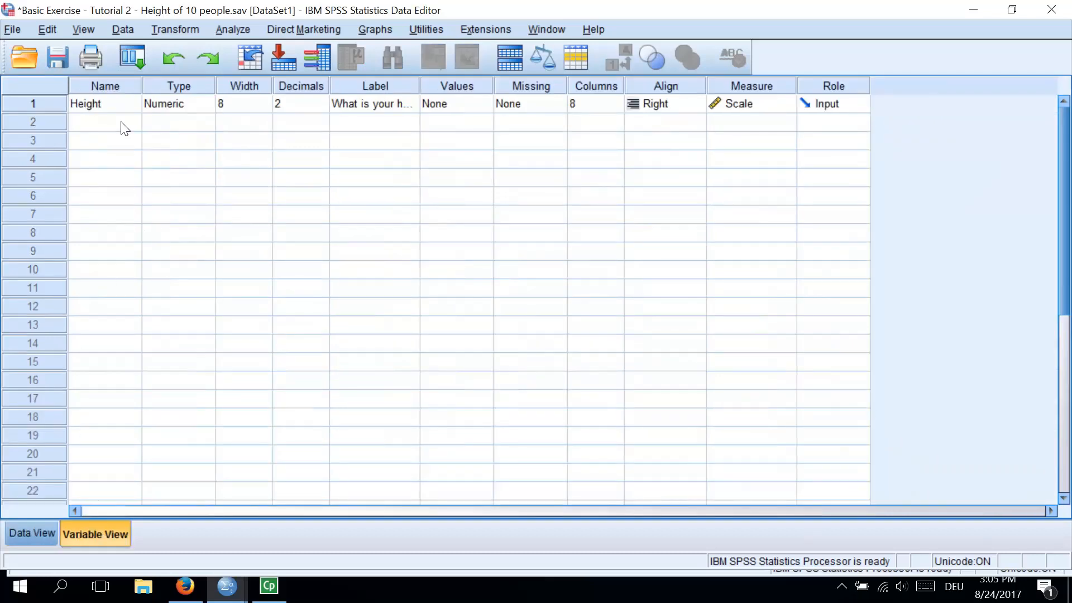
pyautogui.click(105, 121)
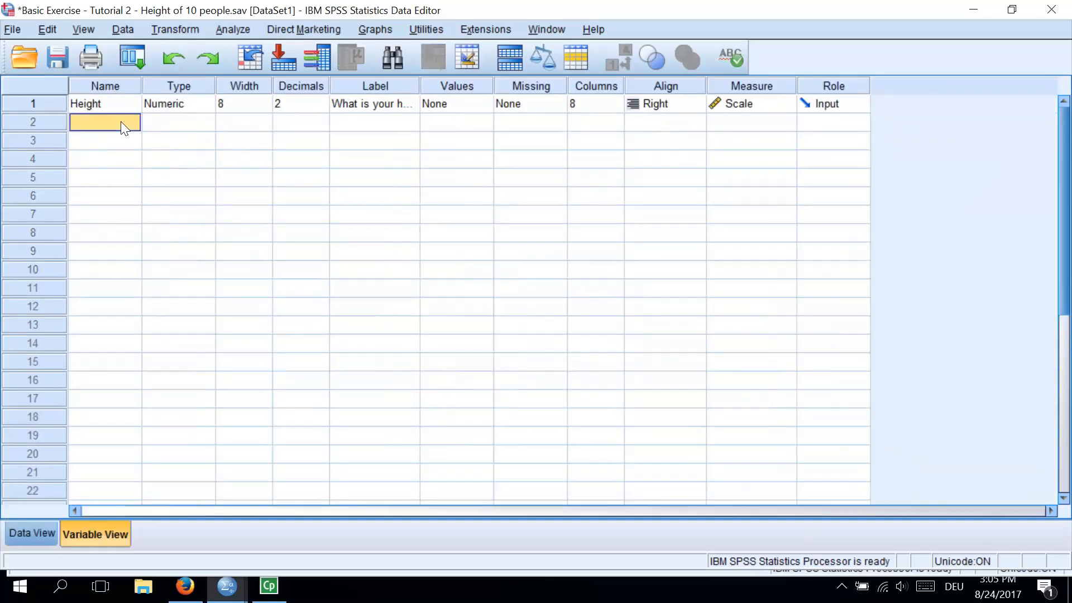
pyautogui.write('Gend')
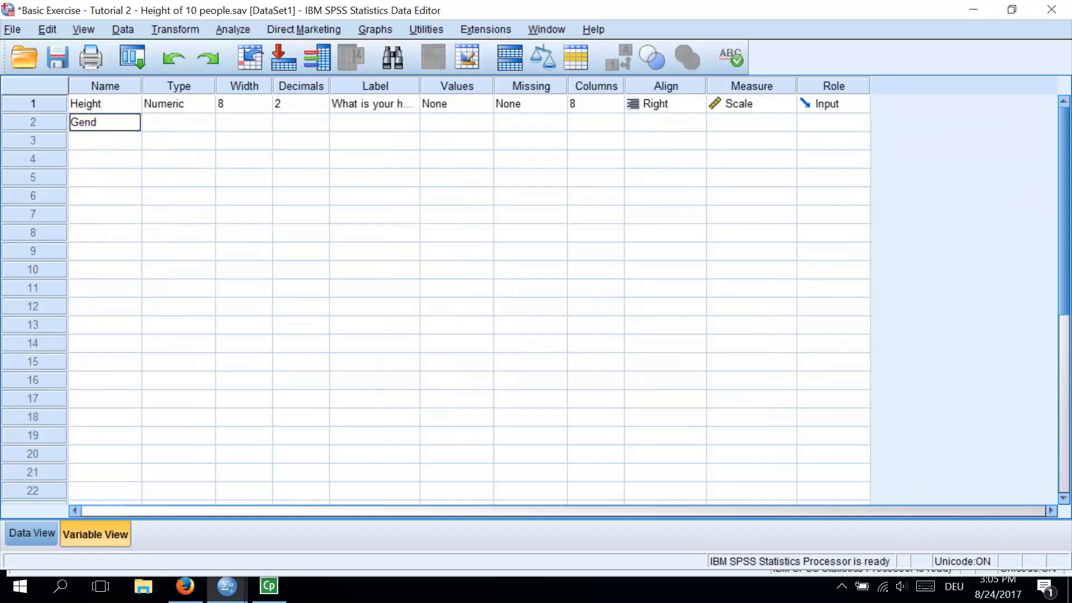
pyautogui.write('er')
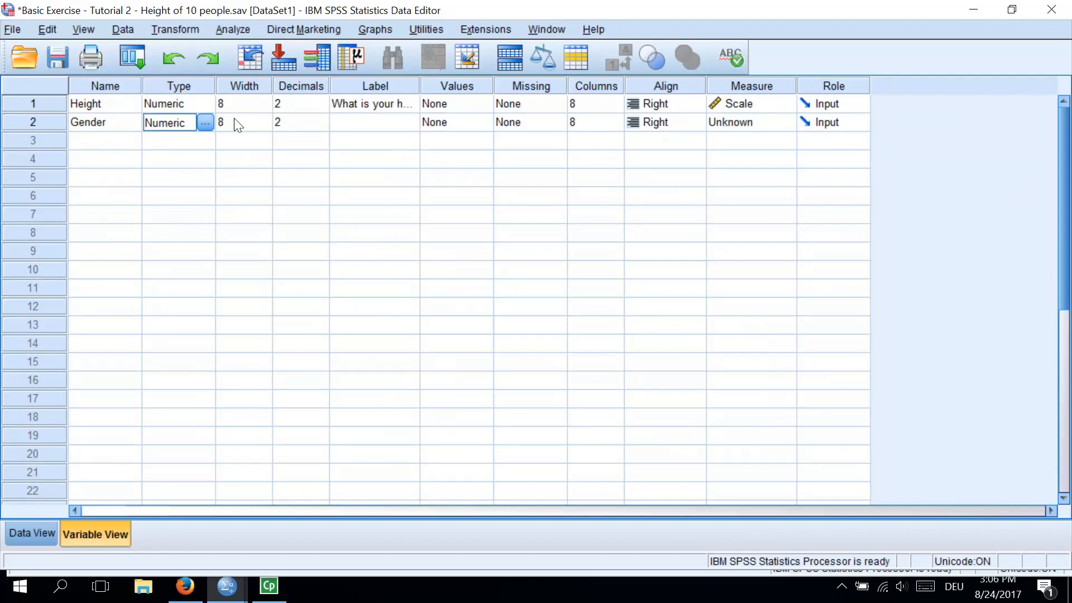
pyautogui.moveTo(287, 127)
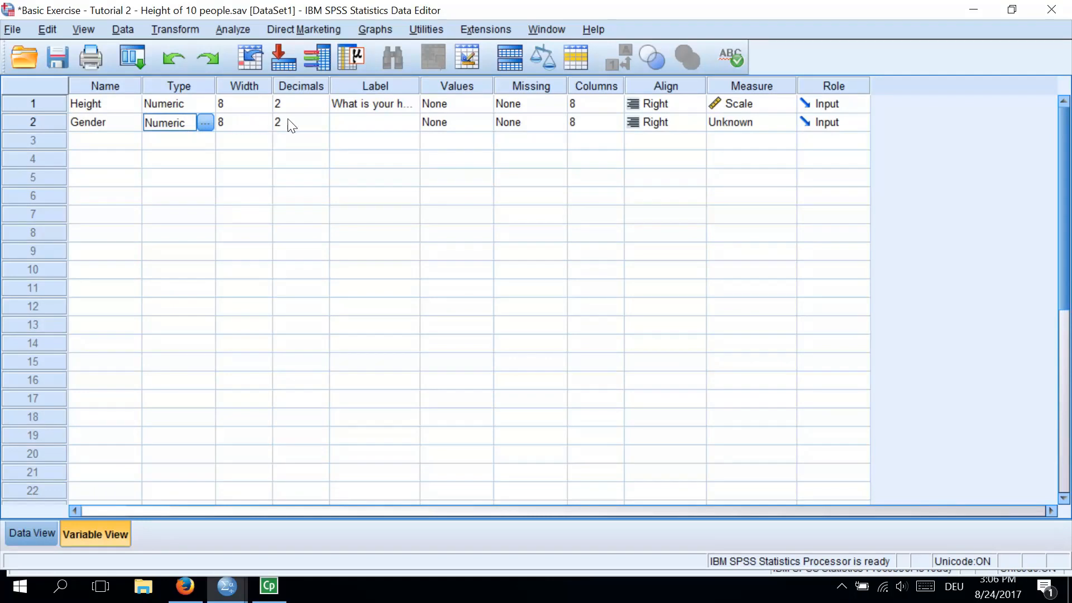
pyautogui.moveTo(328, 126)
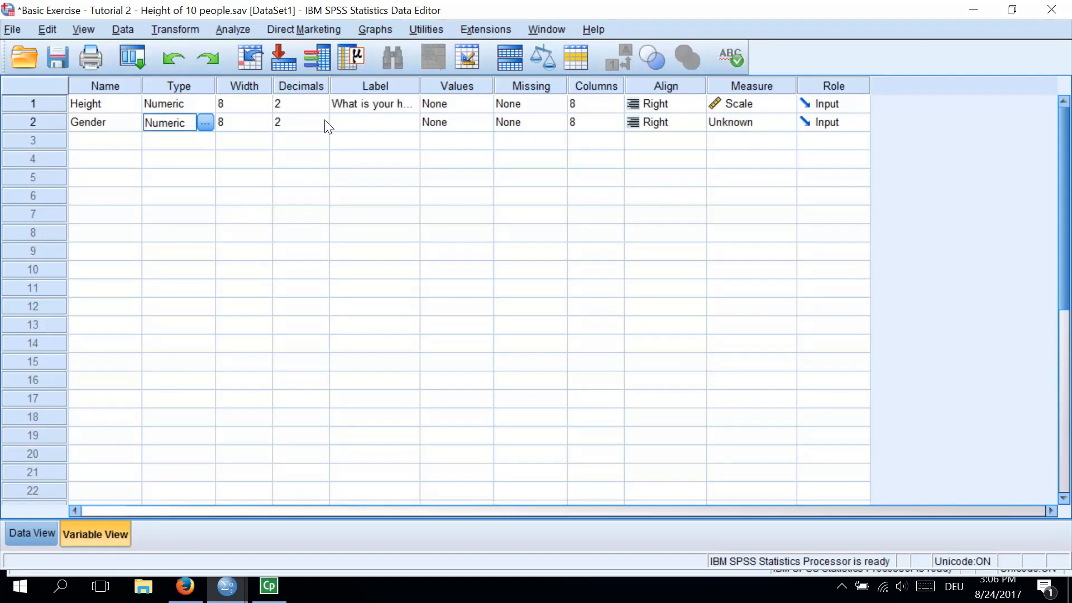
pyautogui.moveTo(348, 127)
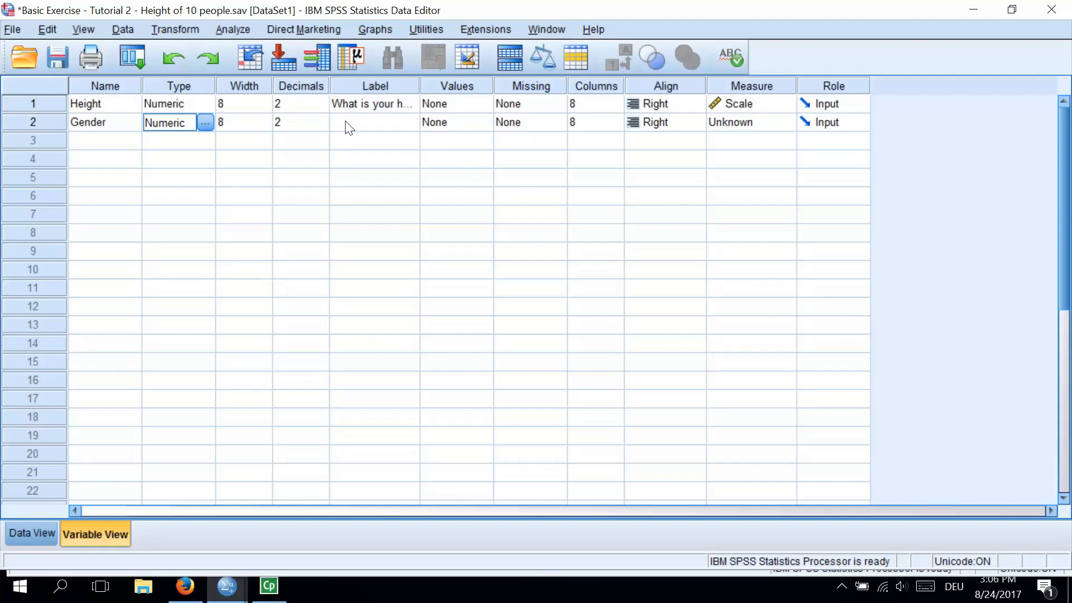
pyautogui.click(374, 122)
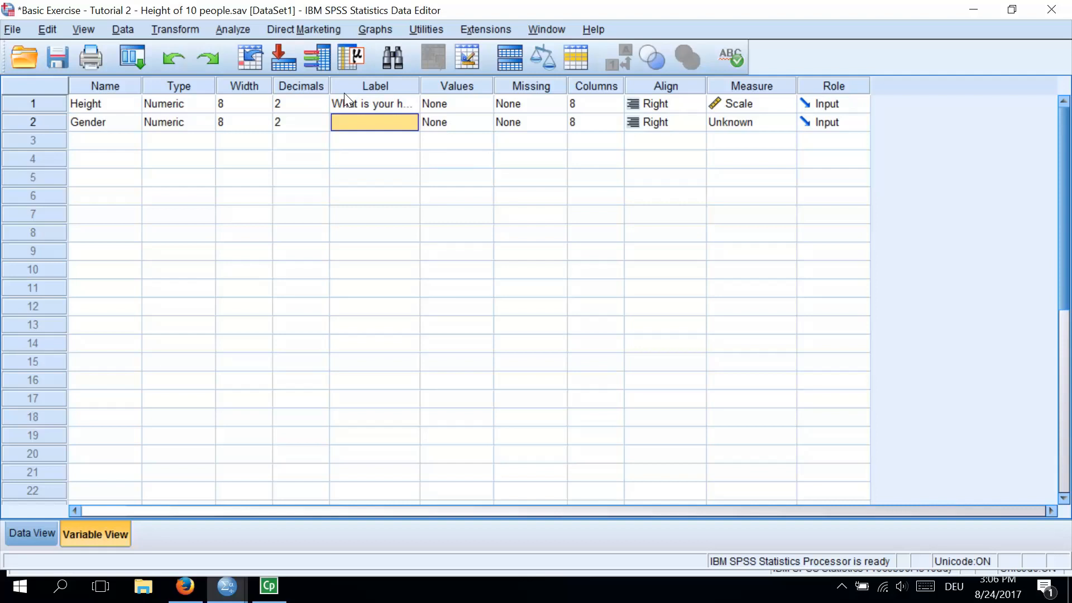
# Step: Label Gender 'What is your g…' and bring up its Value Labels dialog
pyautogui.write('What is your g...')
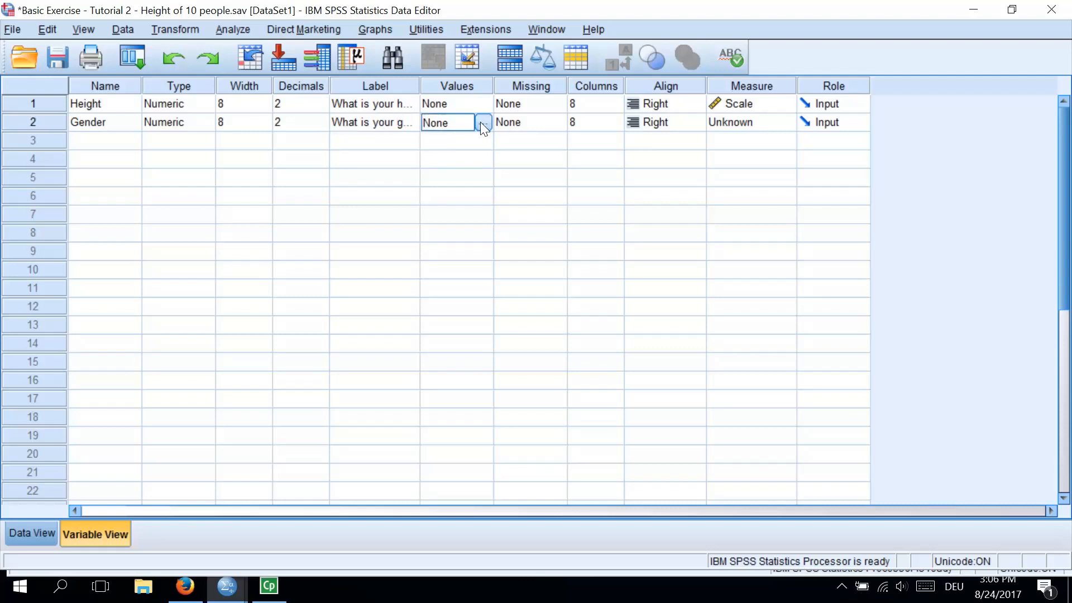
pyautogui.click(481, 125)
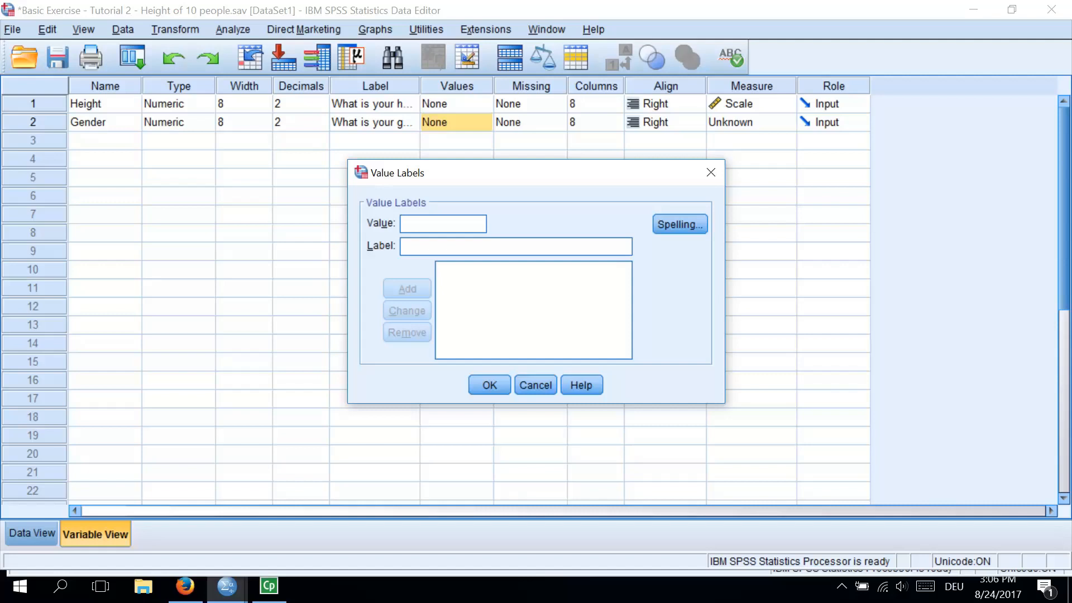
# Step: Add the value label 1 = male for Gender
pyautogui.click(442, 224)
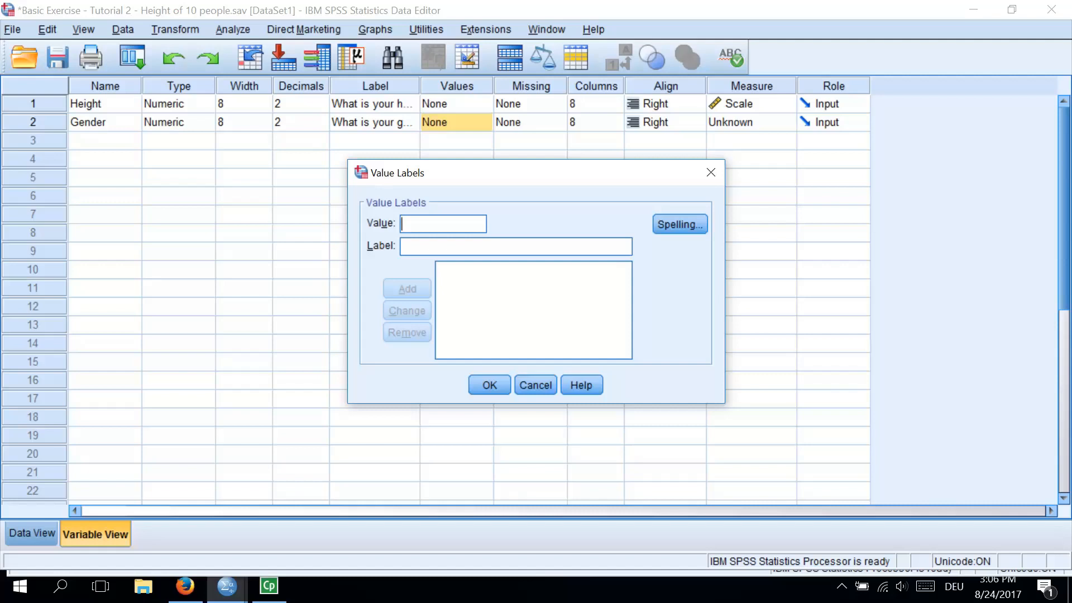
pyautogui.write('1')
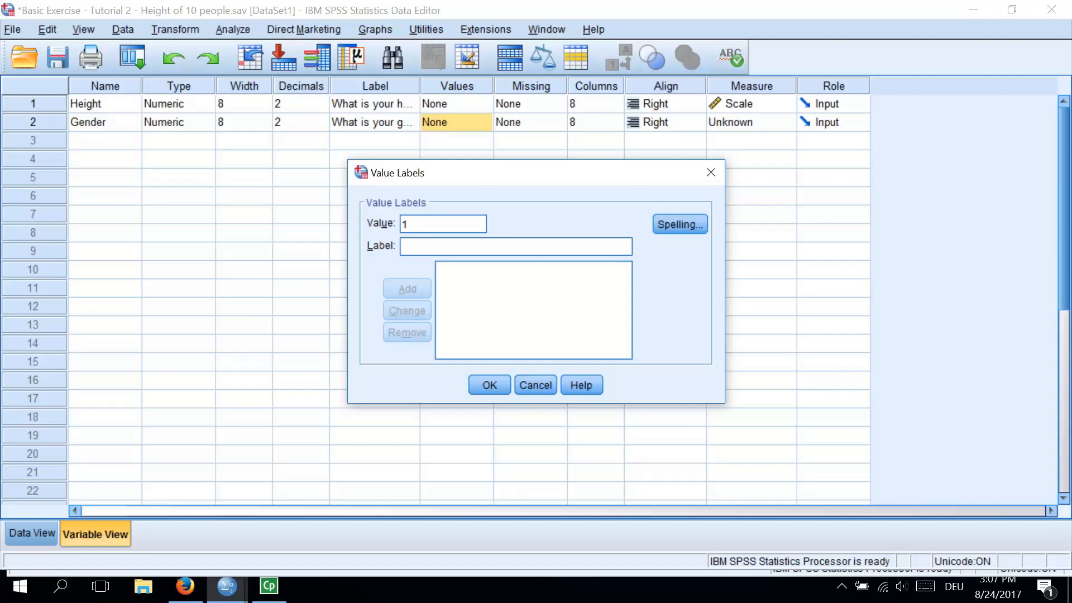
pyautogui.write('m')
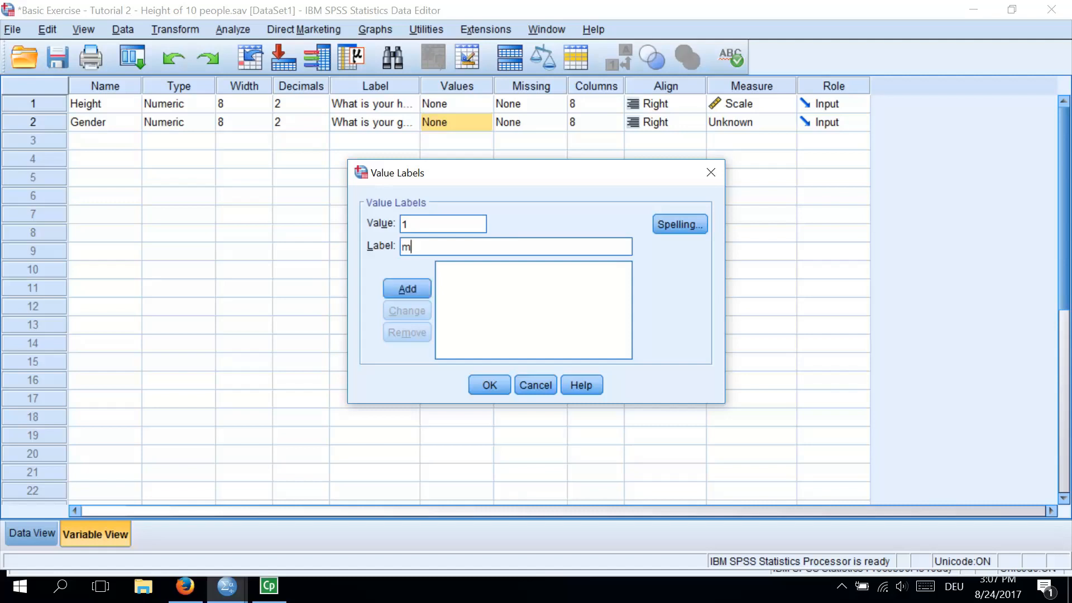
pyautogui.write('ale')
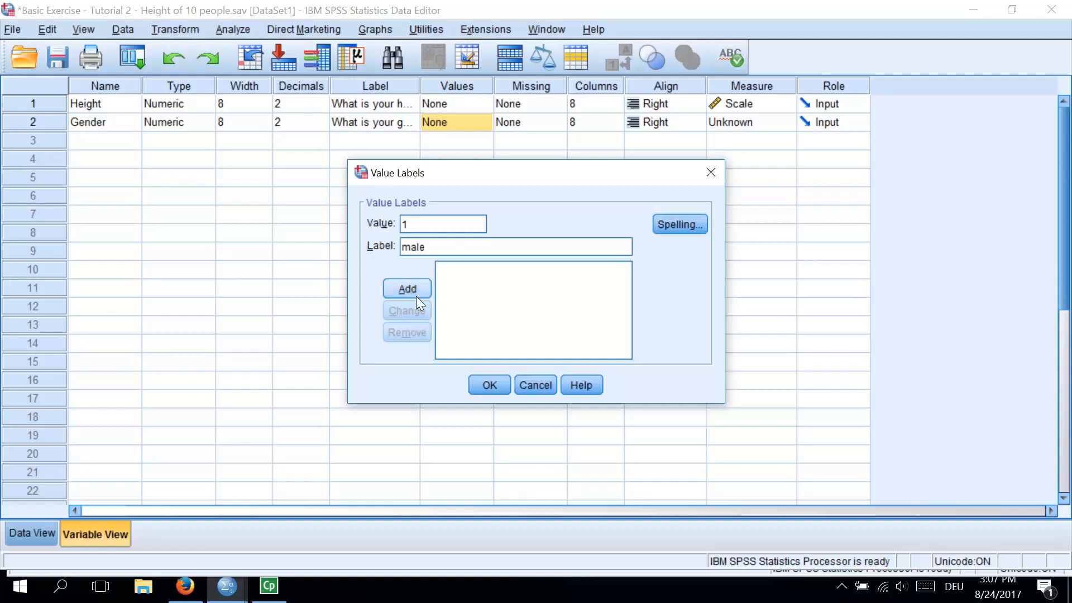
pyautogui.click(407, 288)
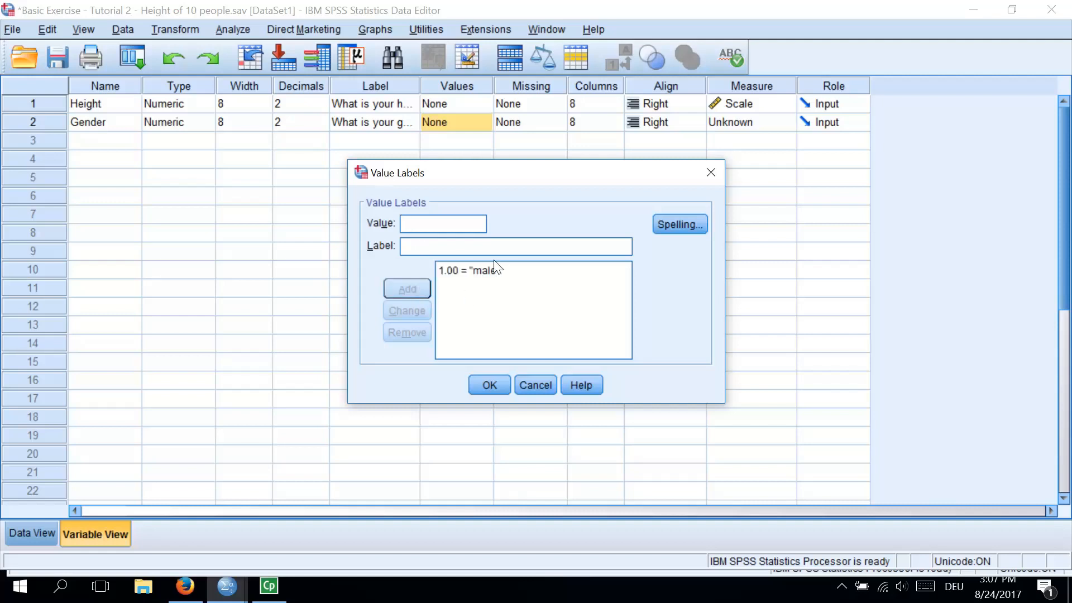
pyautogui.moveTo(476, 278)
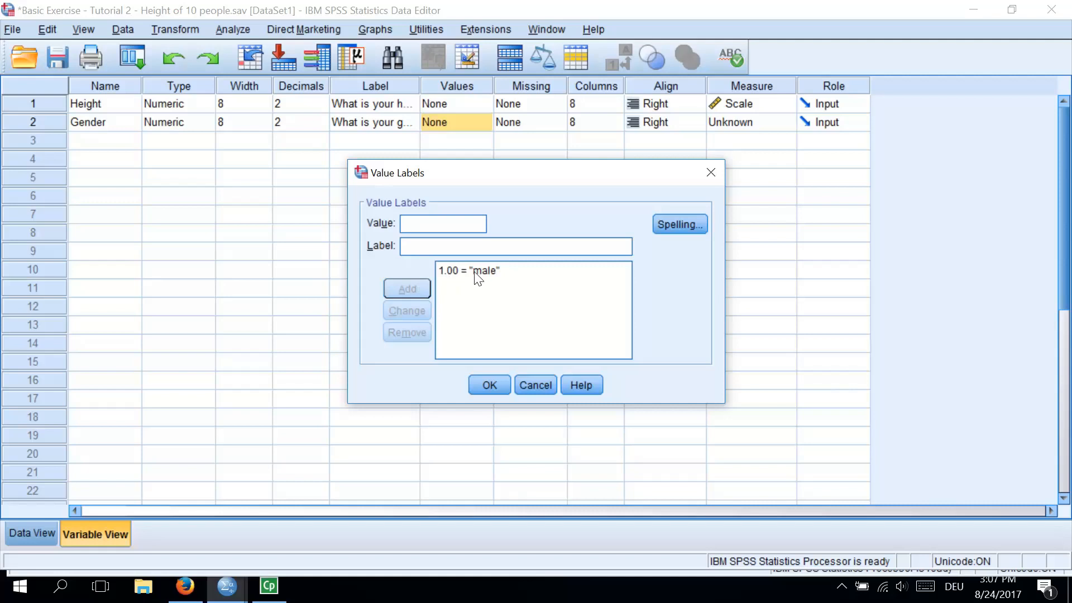
# Step: Add the value label 2 = female for Gender
pyautogui.click(467, 270)
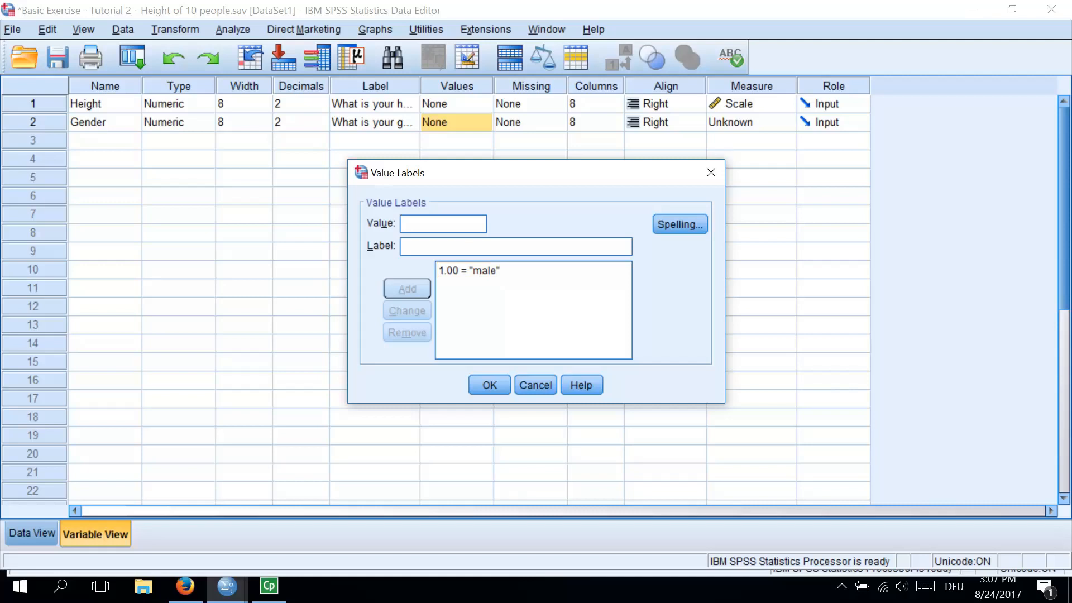
pyautogui.write('2')
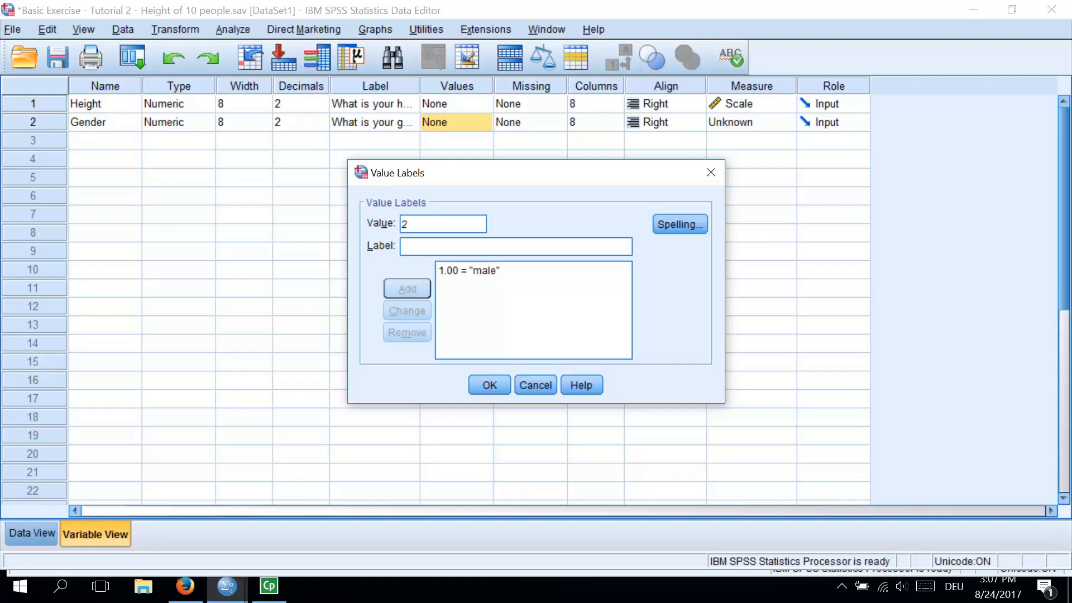
pyautogui.write('fe')
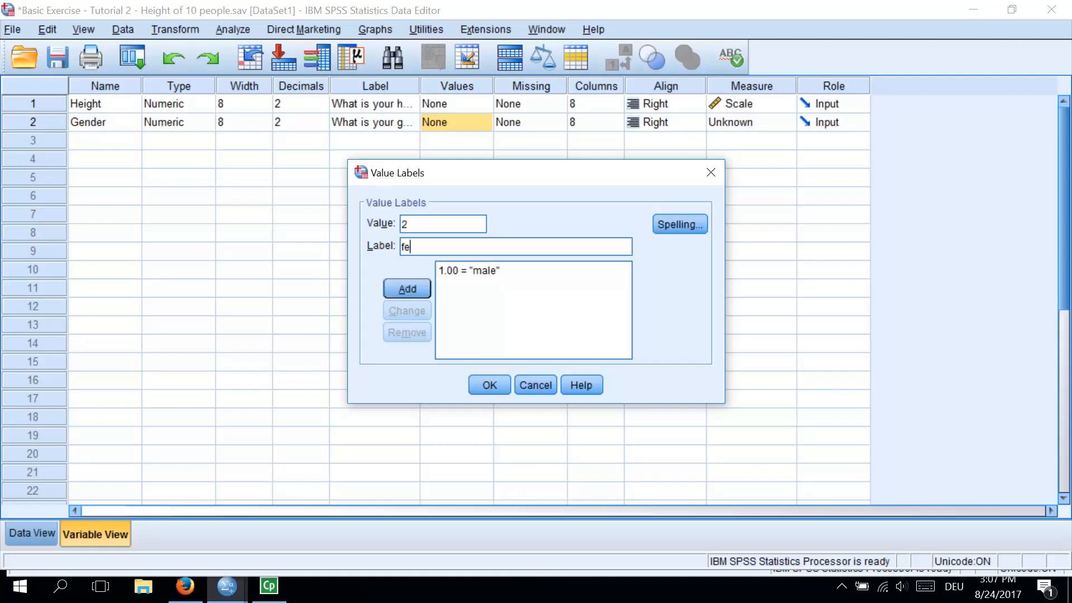
pyautogui.write('male')
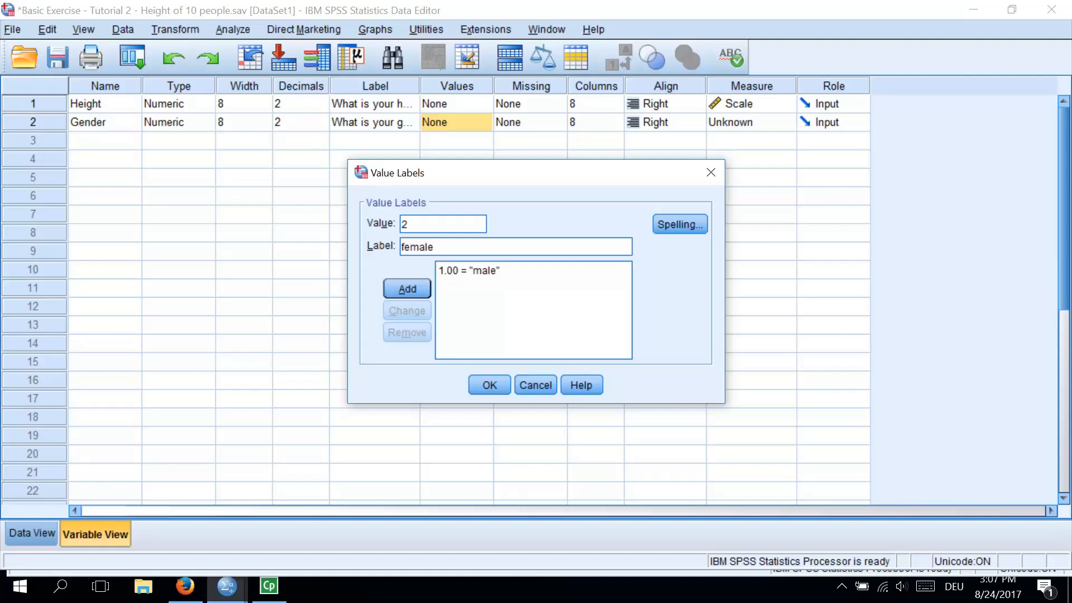
pyautogui.moveTo(407, 288)
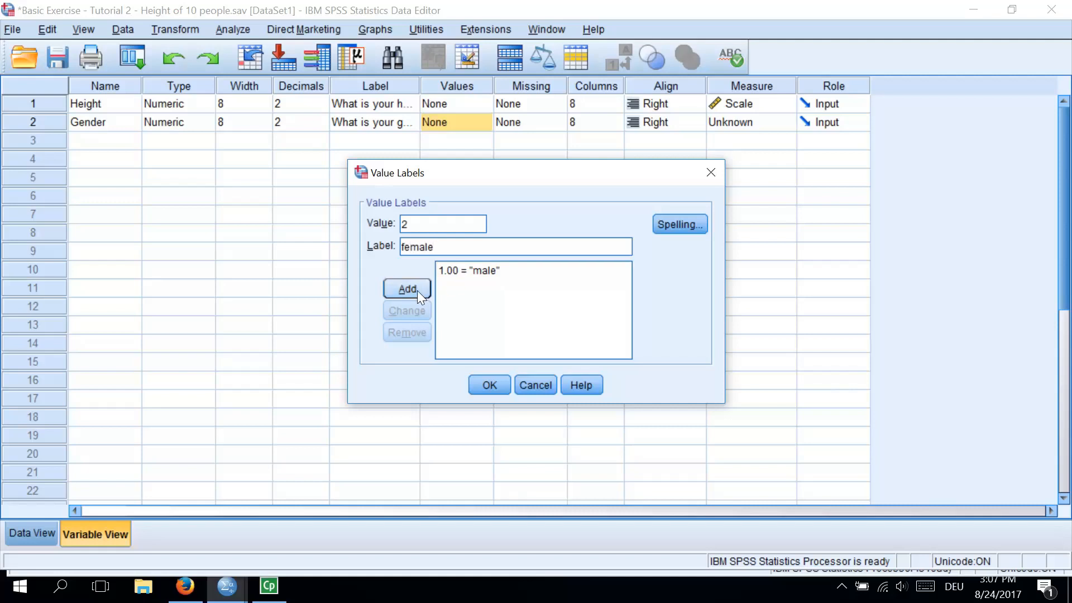
pyautogui.click(407, 288)
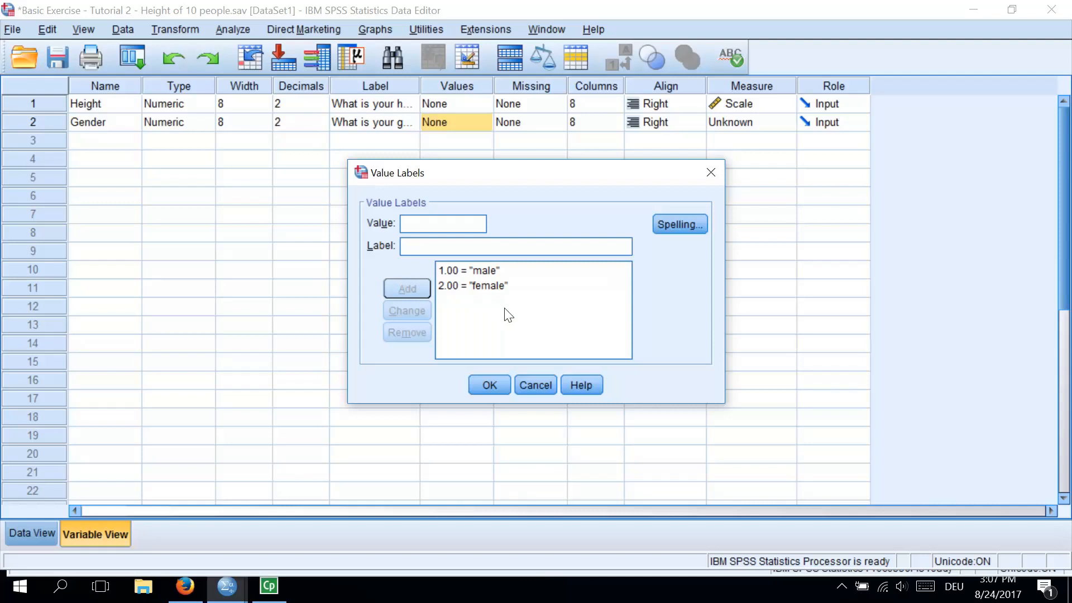
pyautogui.moveTo(488, 280)
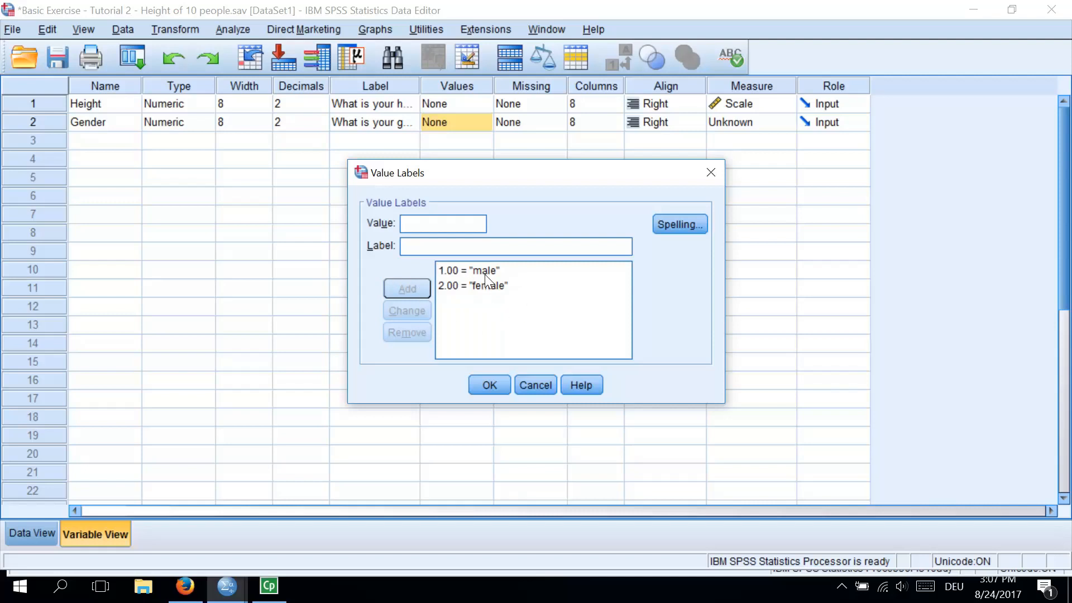
pyautogui.click(472, 286)
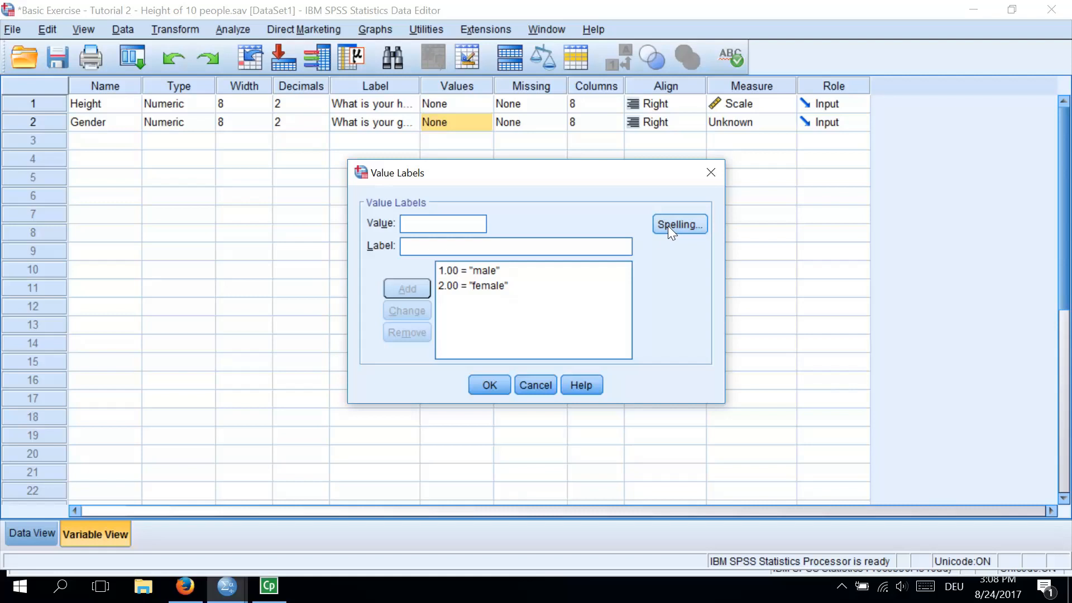
# Step: Spell-check the male/female labels, then confirm them onto Gender
pyautogui.click(678, 224)
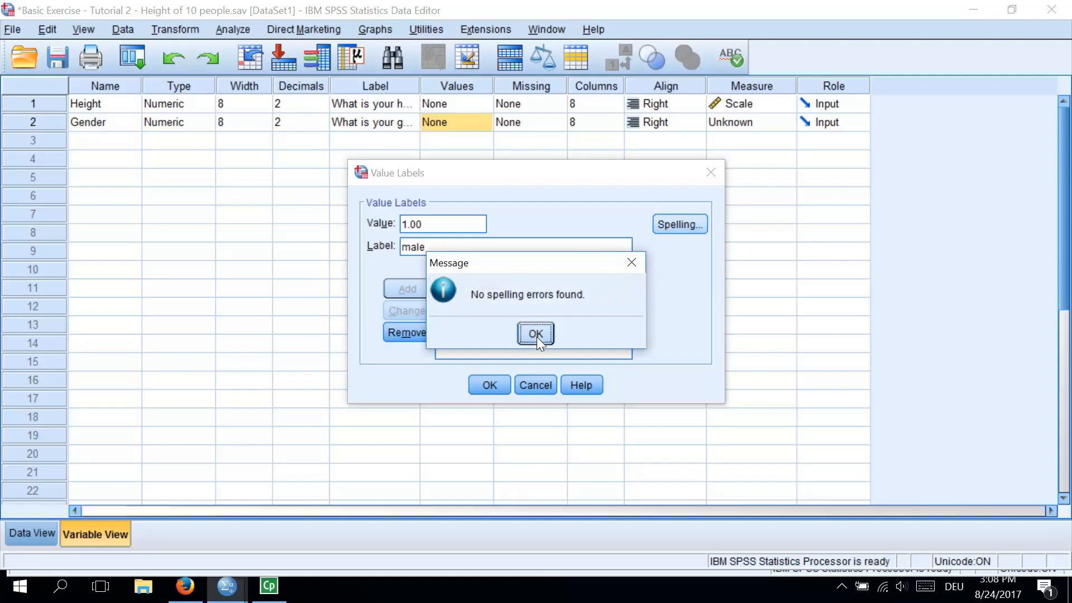
pyautogui.click(535, 334)
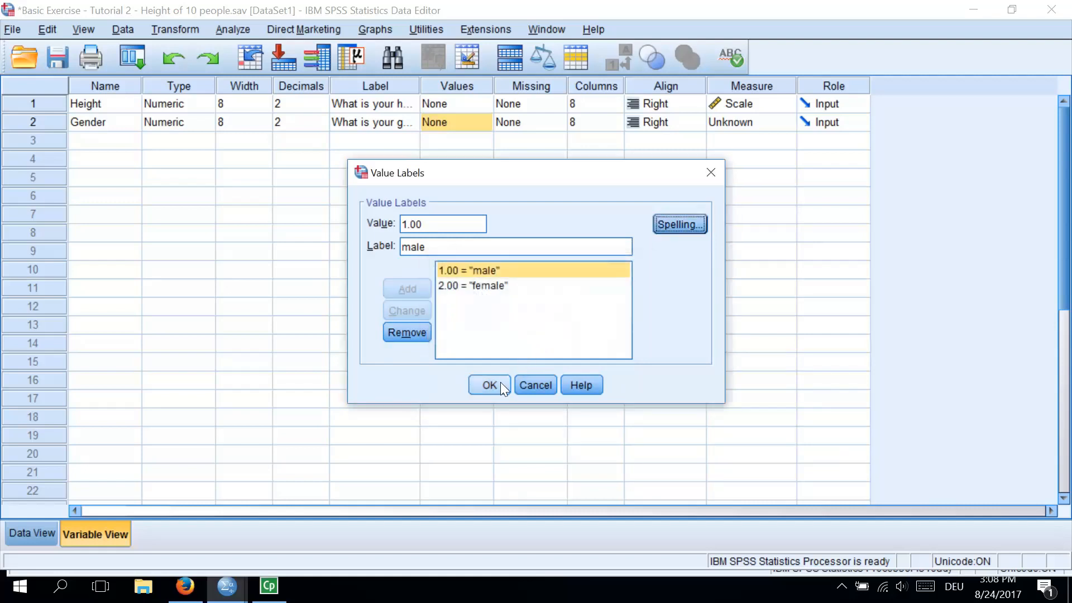
pyautogui.click(488, 384)
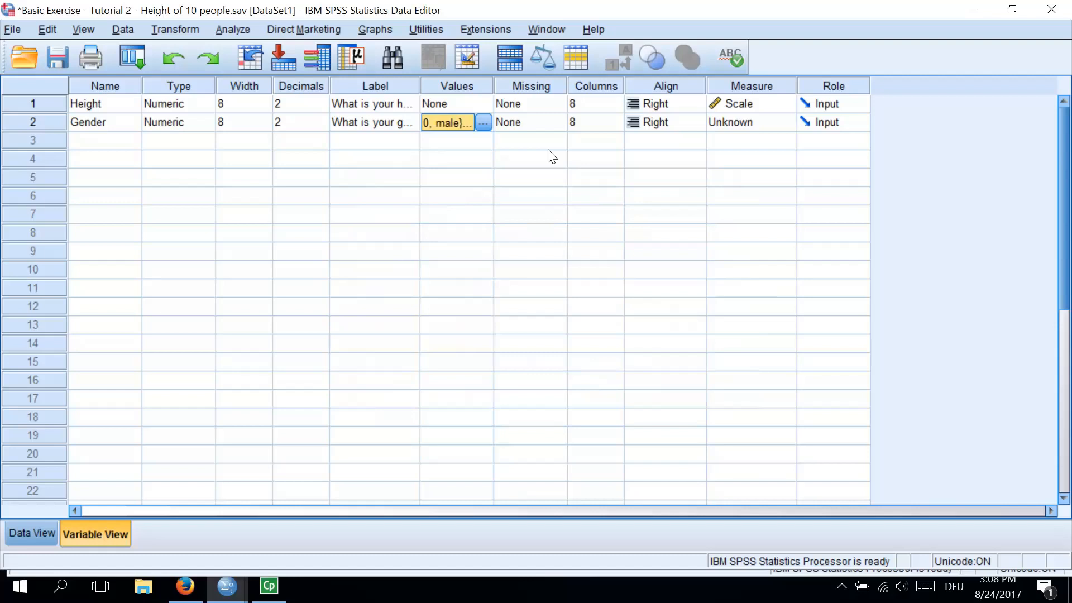
pyautogui.moveTo(559, 147)
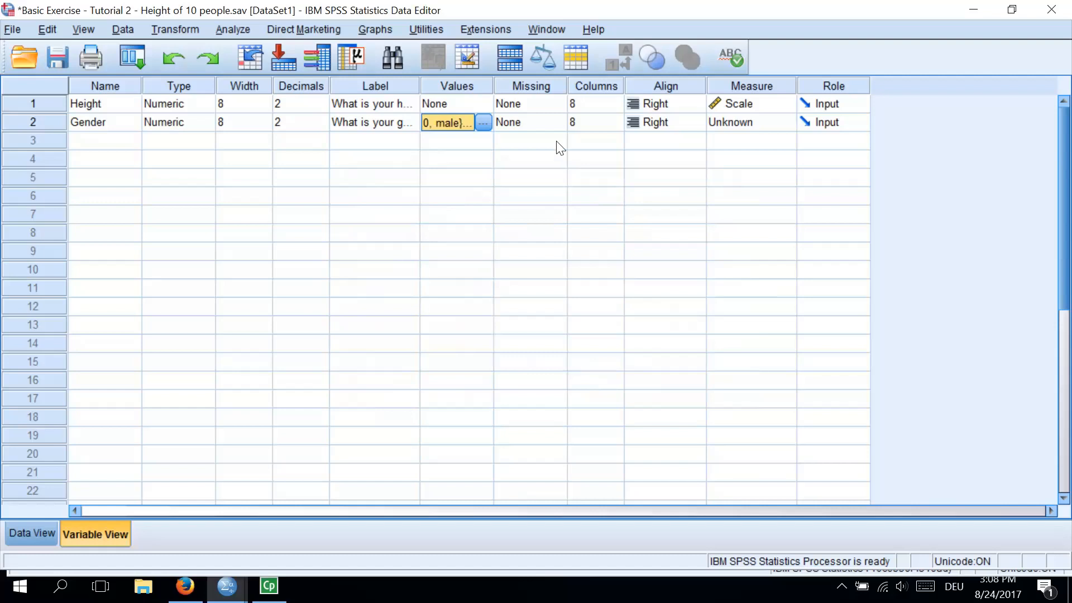
# Step: Set Gender's measurement level to Nominal
pyautogui.click(784, 122)
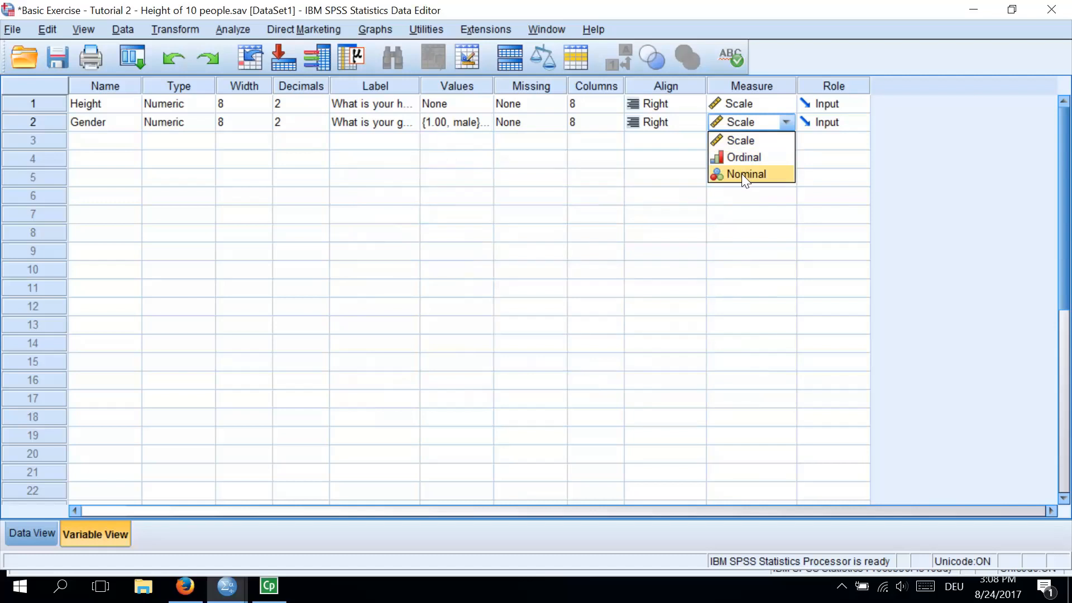
pyautogui.click(744, 174)
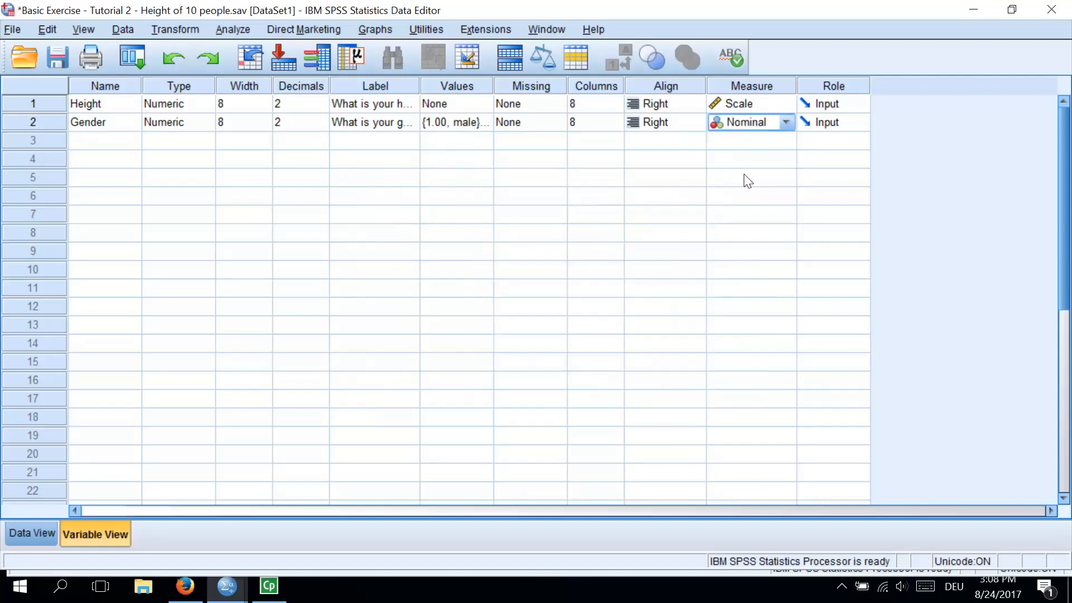
pyautogui.moveTo(521, 226)
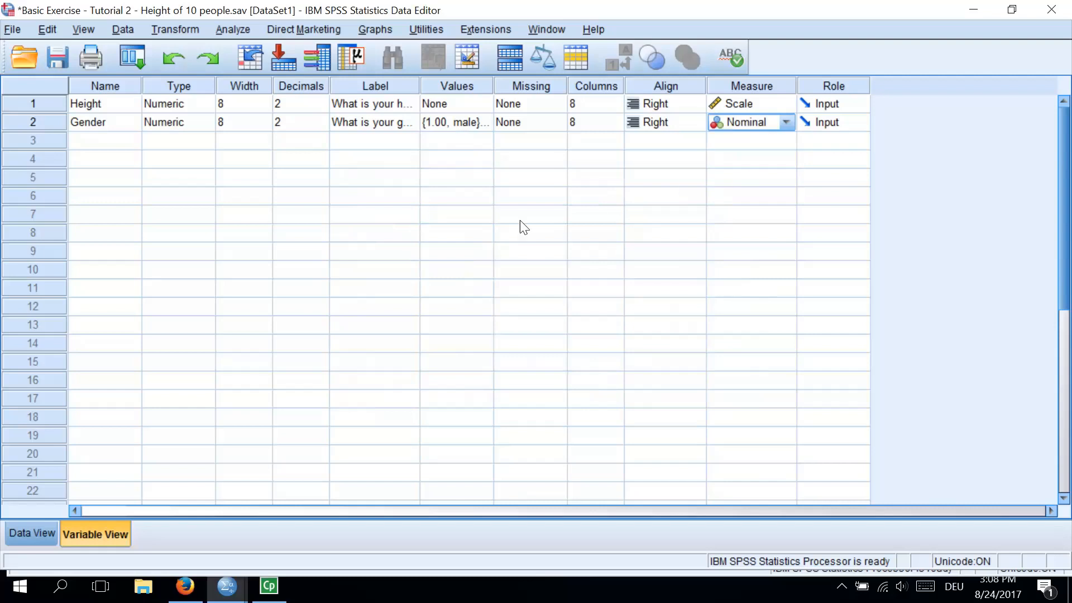
# Step: Switch to Data View and select the first empty Gender cell
pyautogui.click(31, 534)
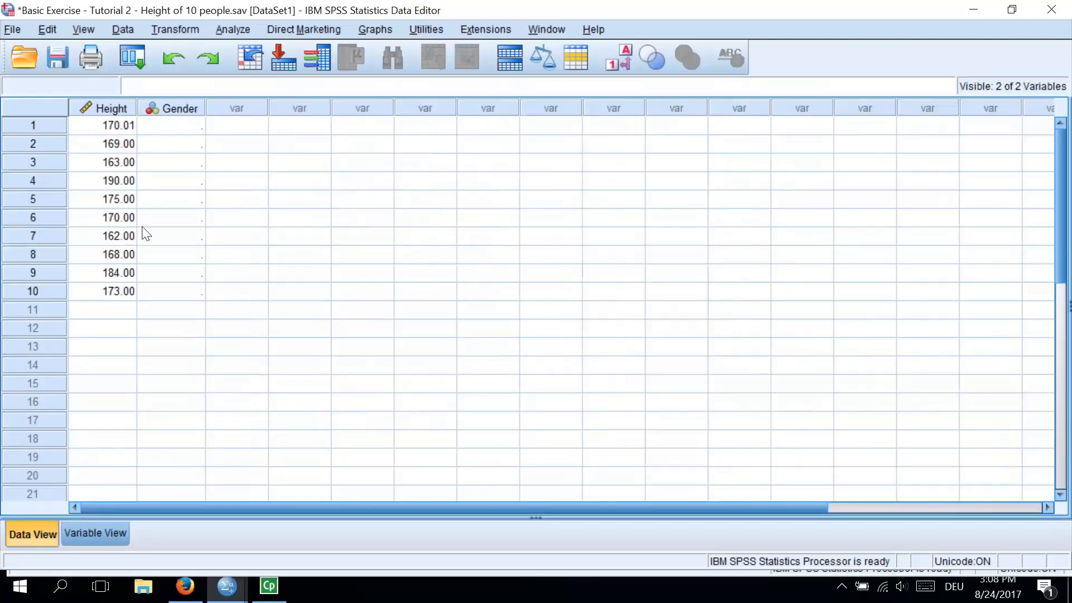
pyautogui.moveTo(181, 108)
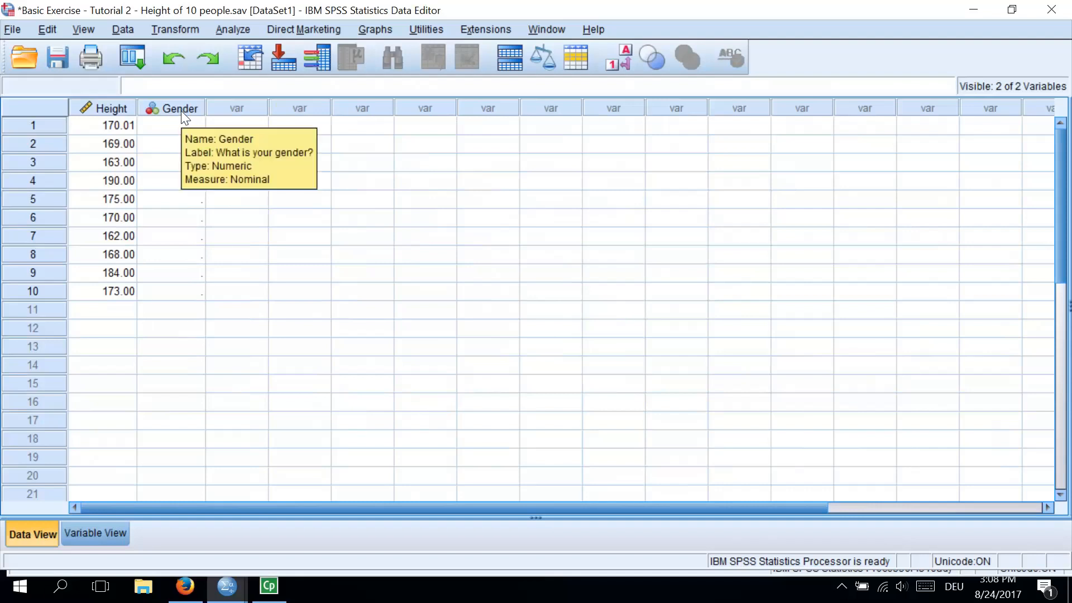
pyautogui.moveTo(188, 134)
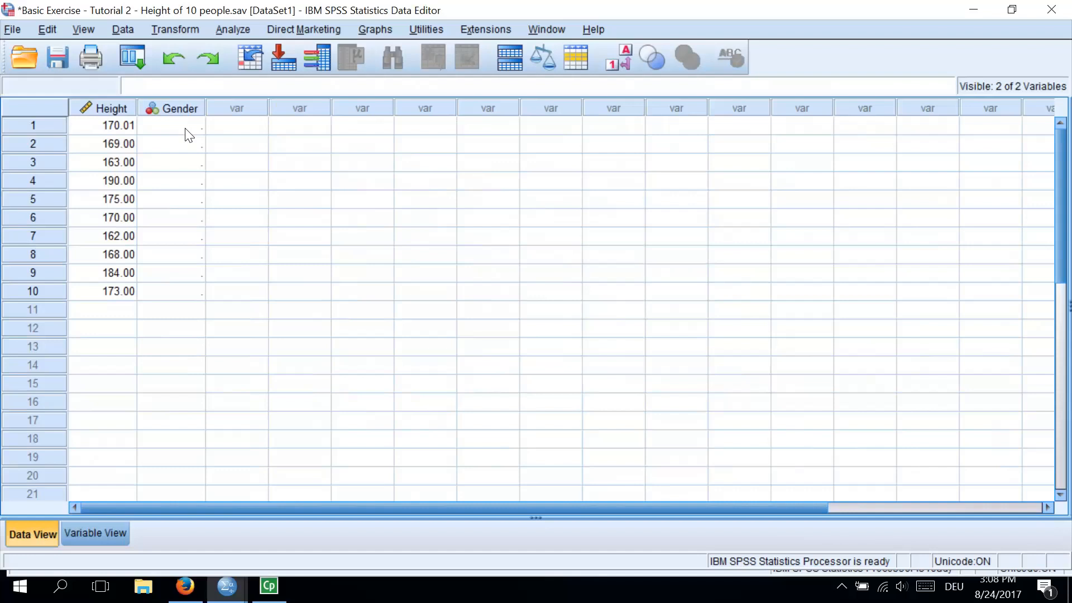
pyautogui.click(170, 126)
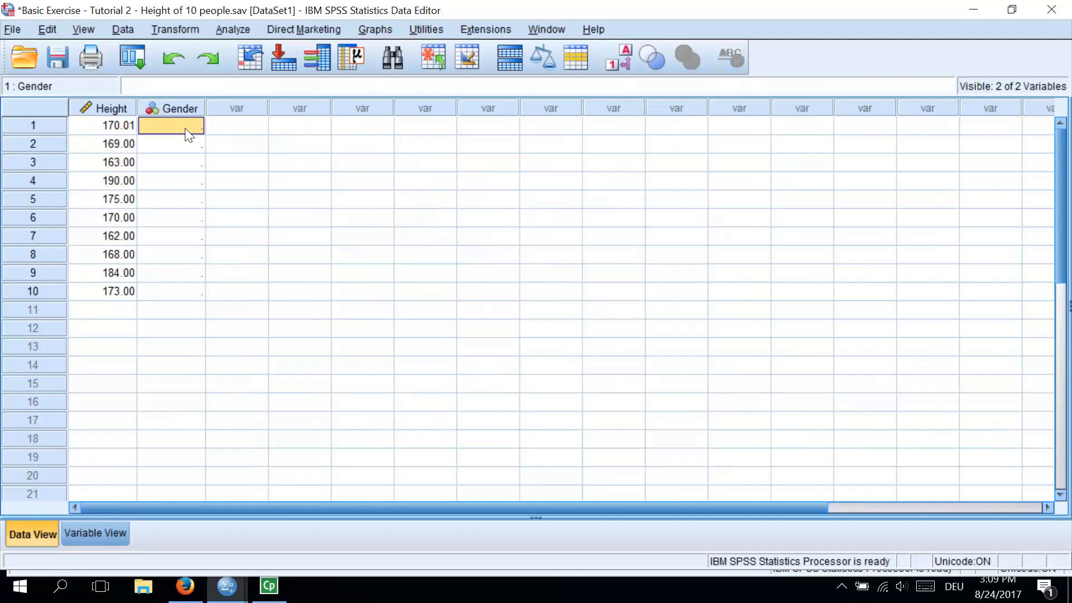
# Step: Enter Gender codes for the first cases, starting with 1, 2, 1
pyautogui.write('1')
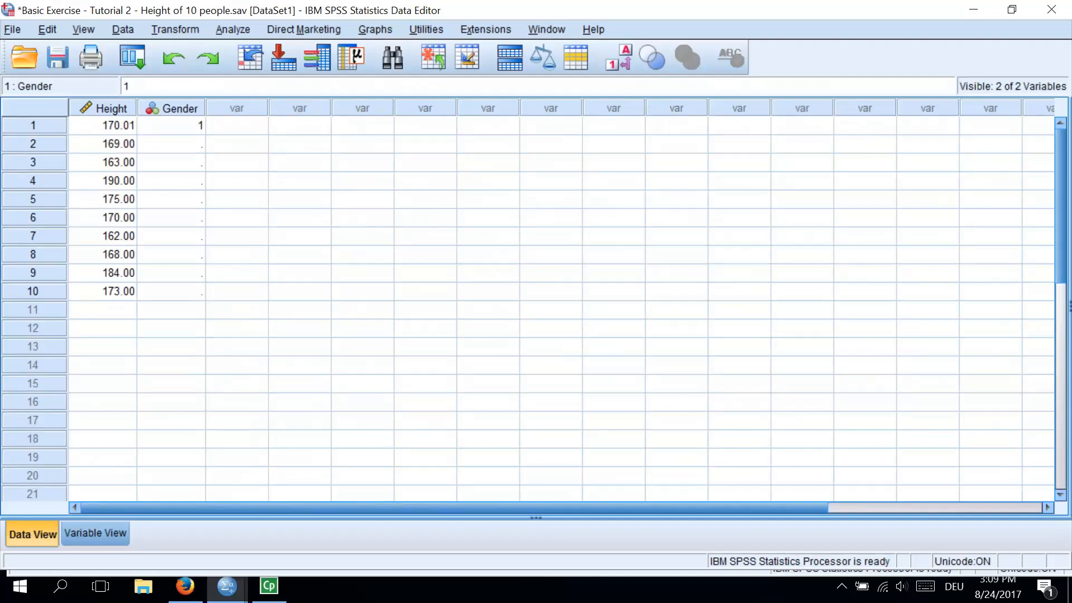
pyautogui.write('2')
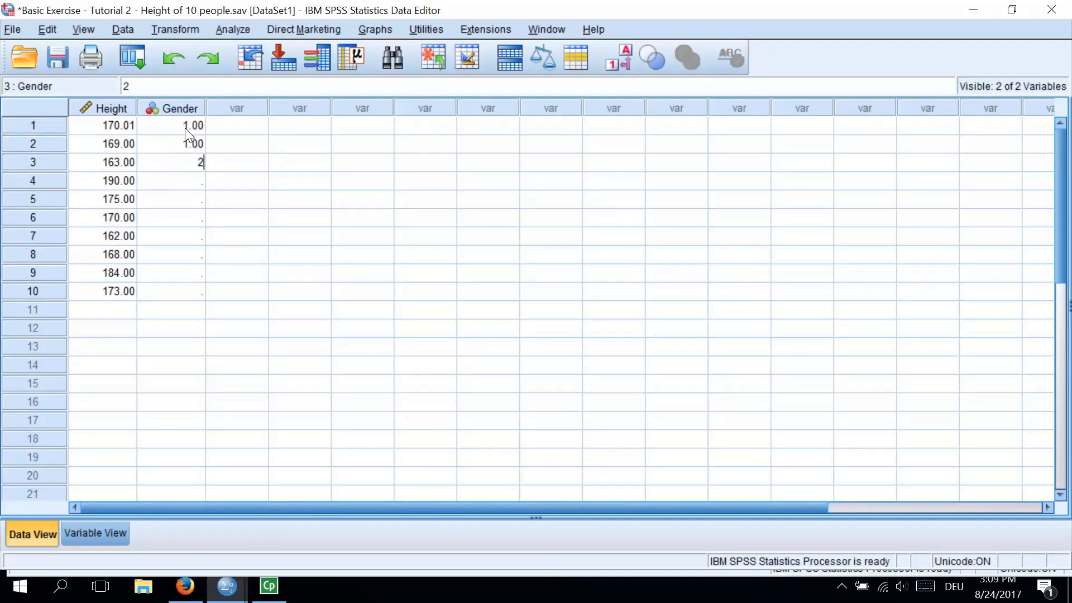
pyautogui.write('1.00')
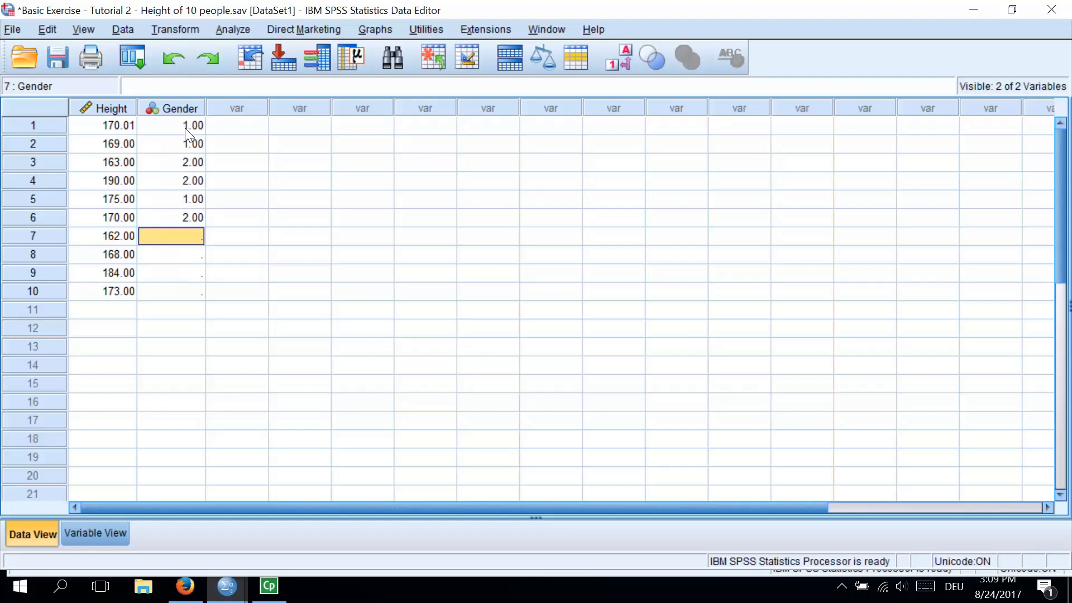
pyautogui.moveTo(285, 113)
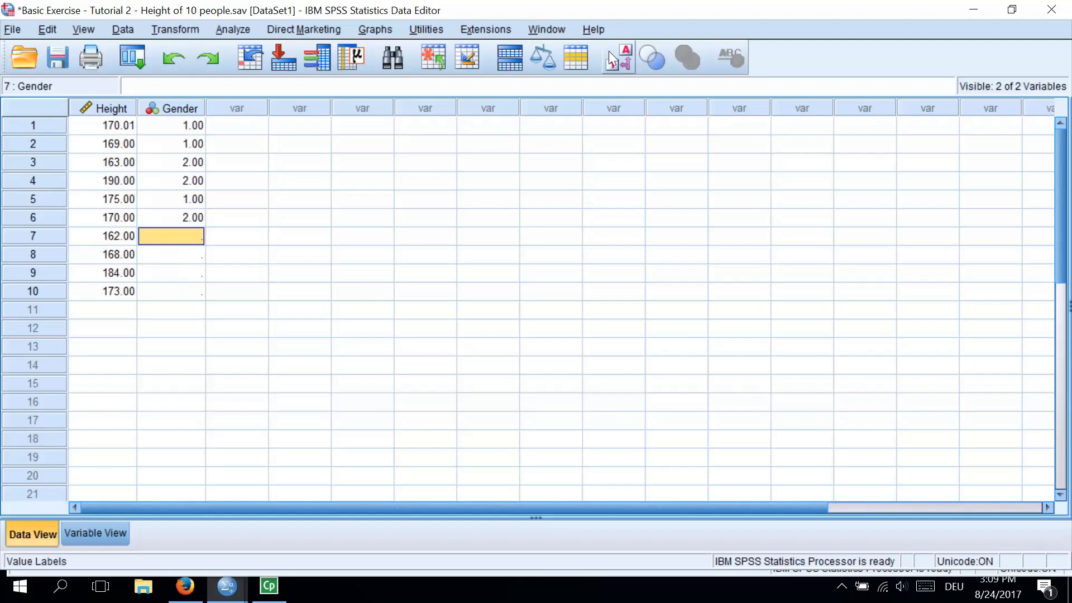
pyautogui.moveTo(624, 65)
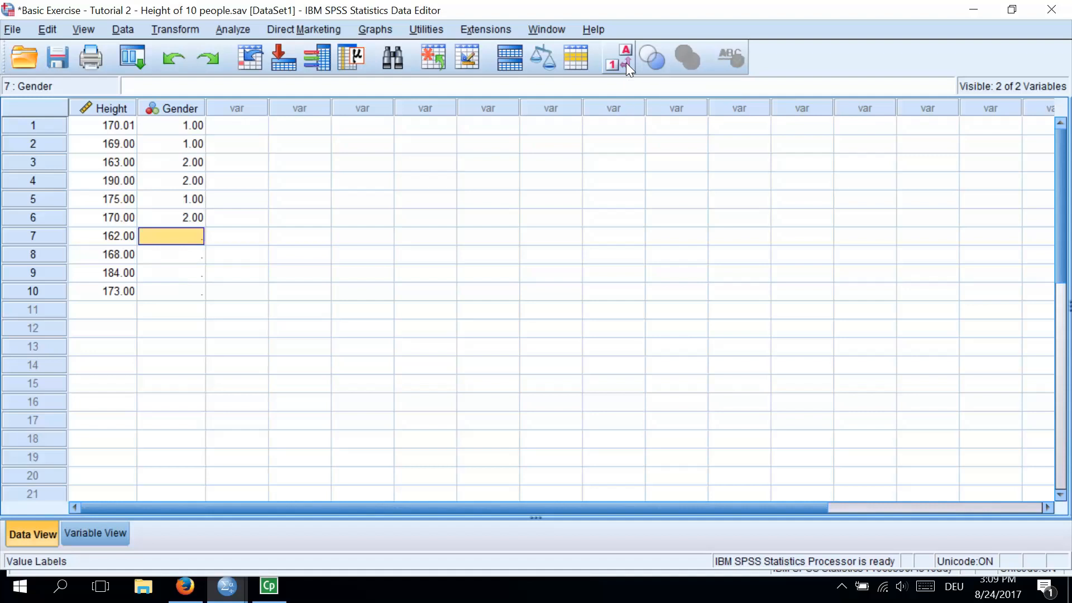
pyautogui.click(611, 58)
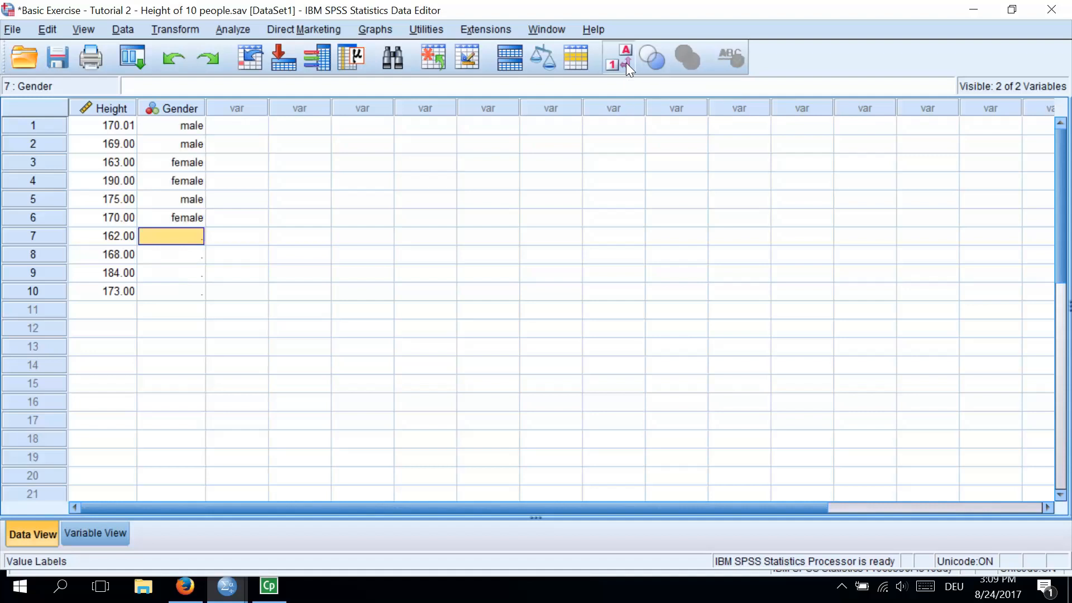
pyautogui.click(612, 58)
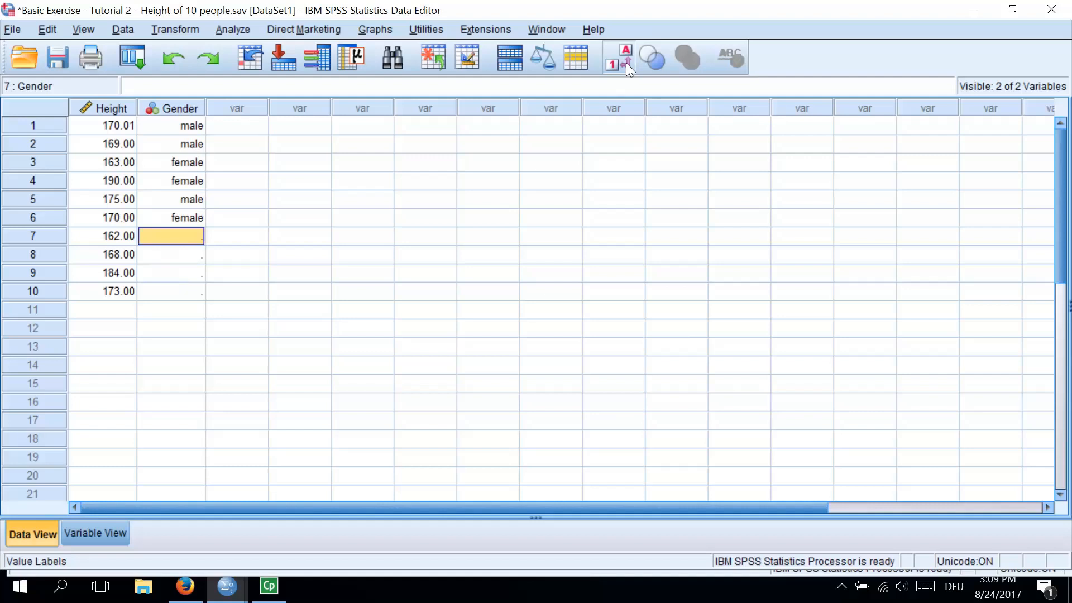
pyautogui.click(614, 57)
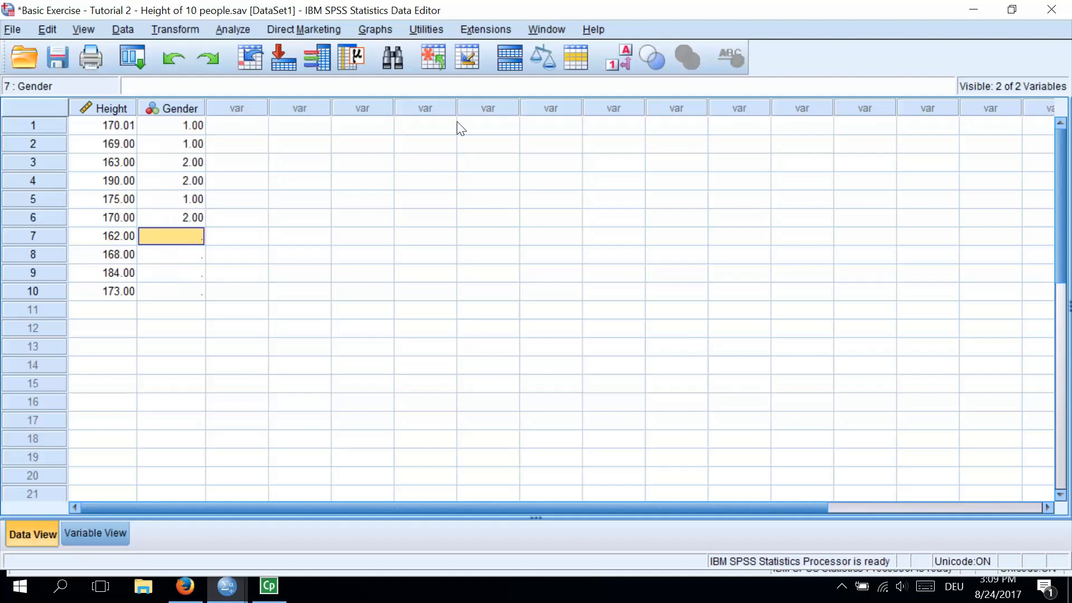
pyautogui.moveTo(369, 169)
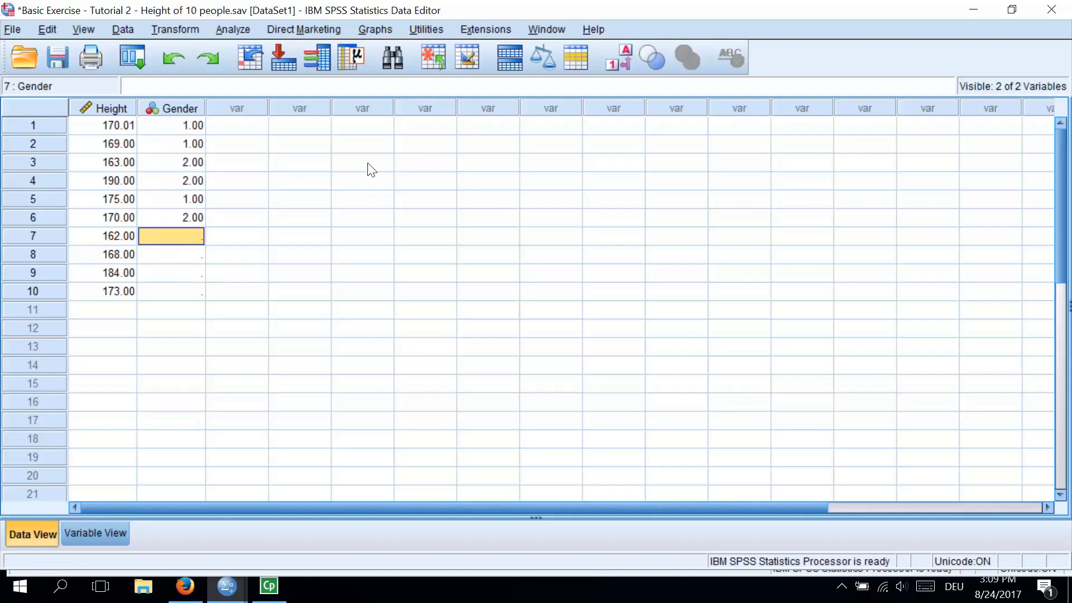